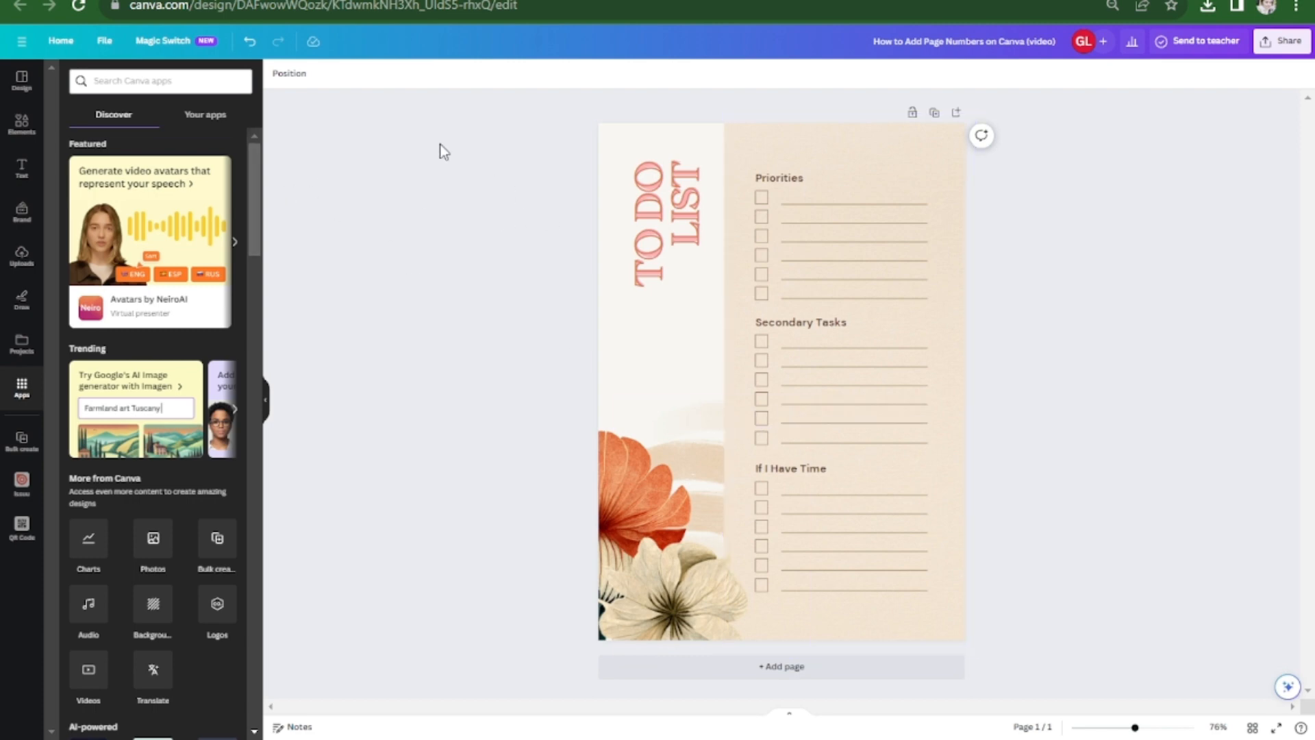
pyautogui.moveTo(21, 167)
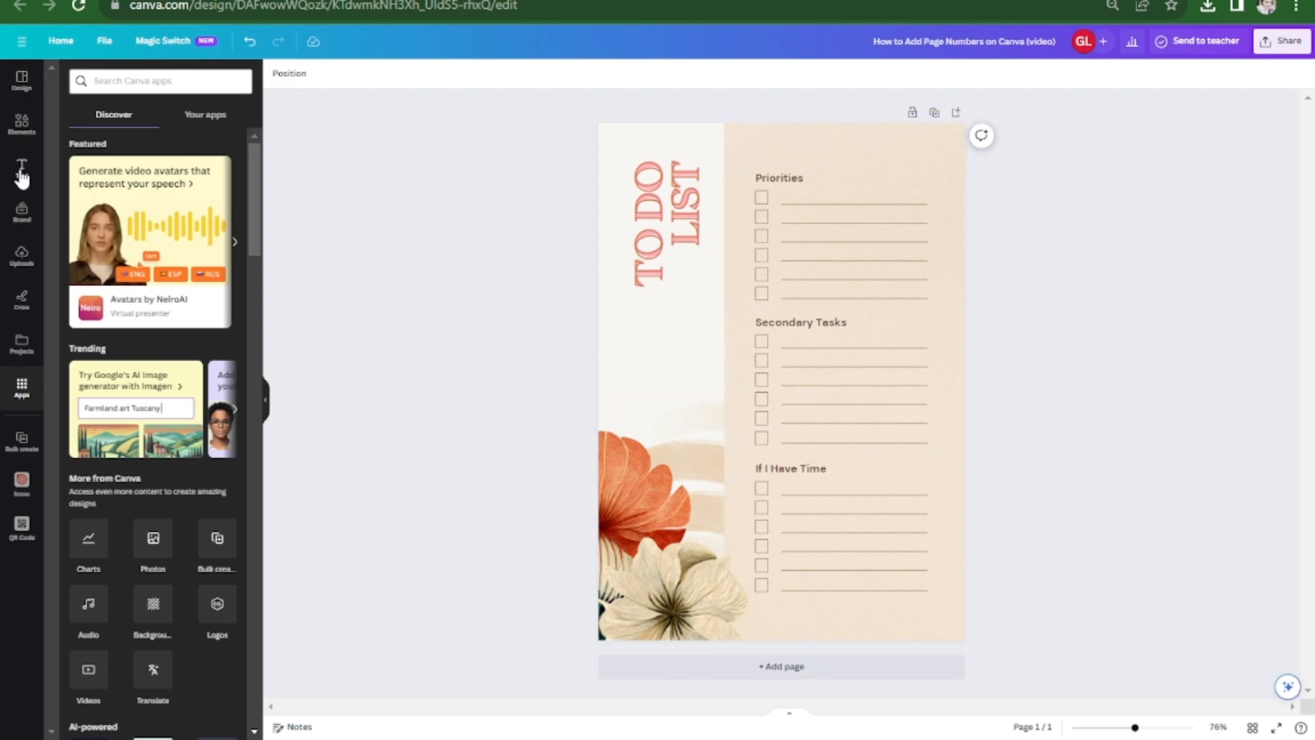
# Step: Add a small body text box from the Text panel for the page number
pyautogui.click(20, 168)
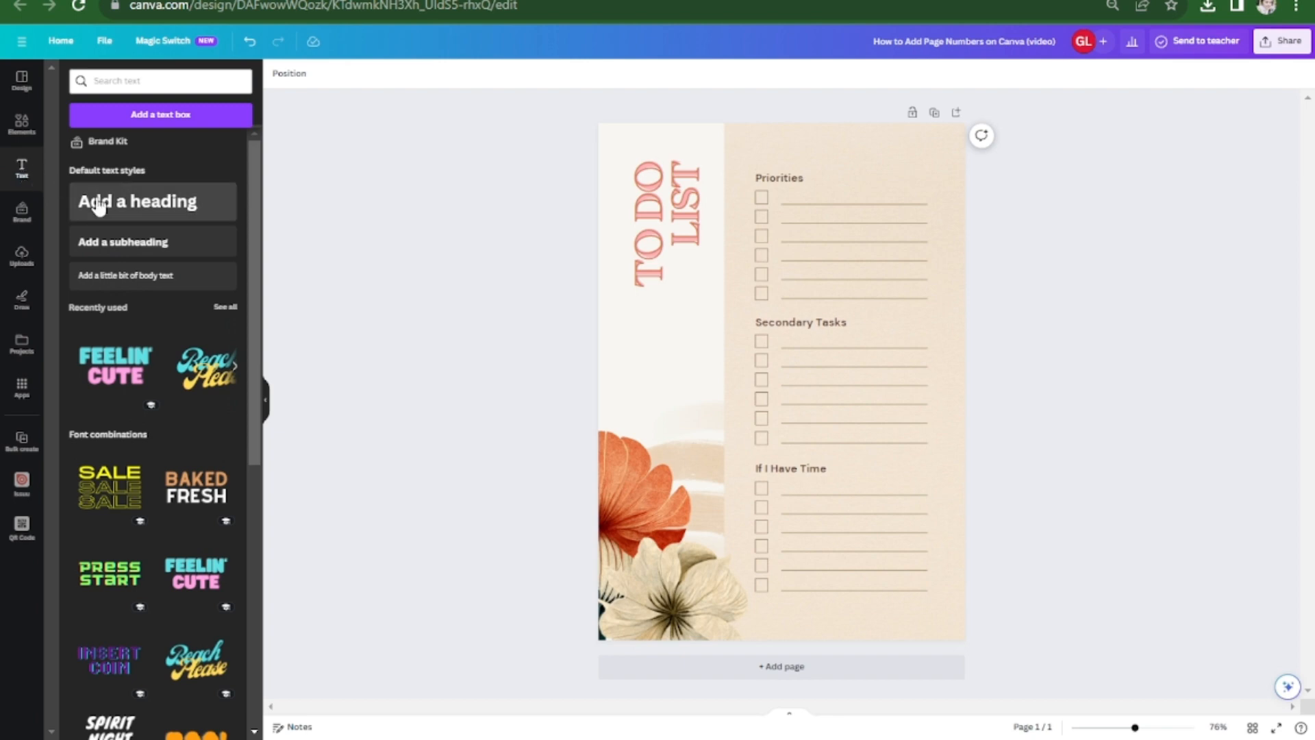
pyautogui.moveTo(135, 281)
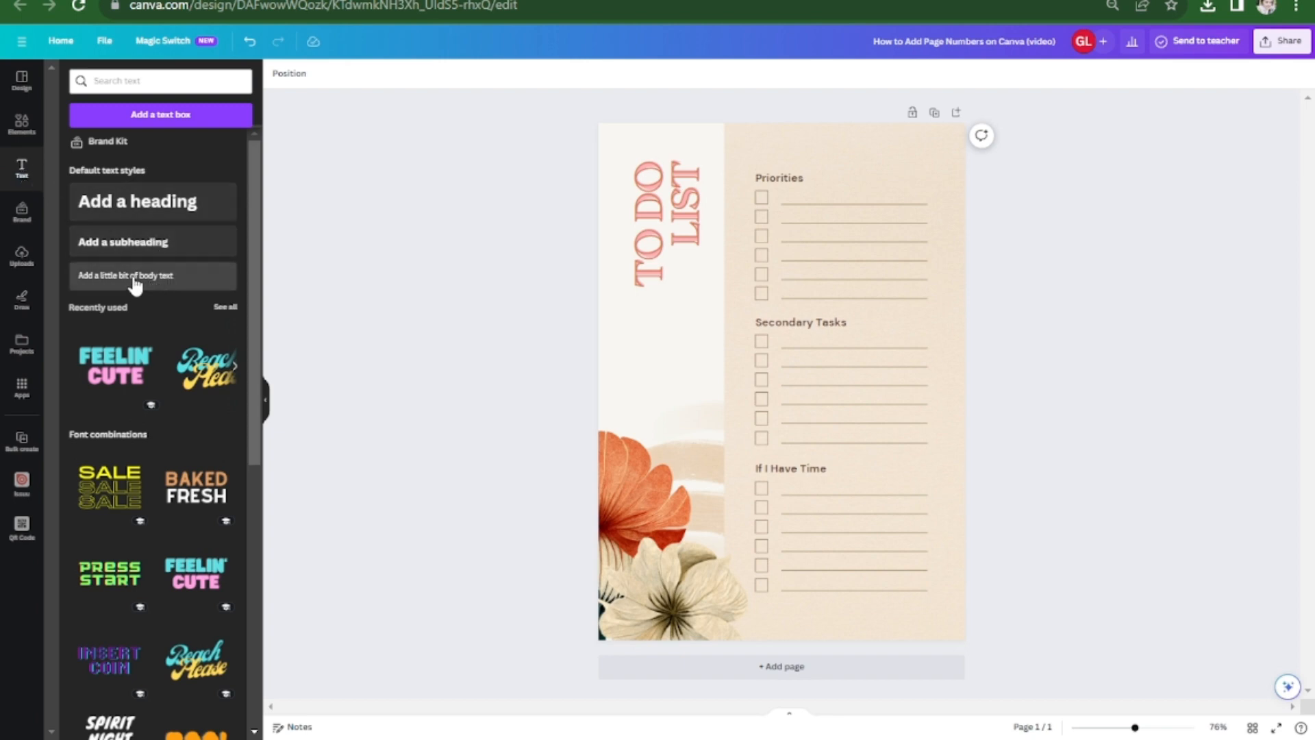
pyautogui.click(152, 275)
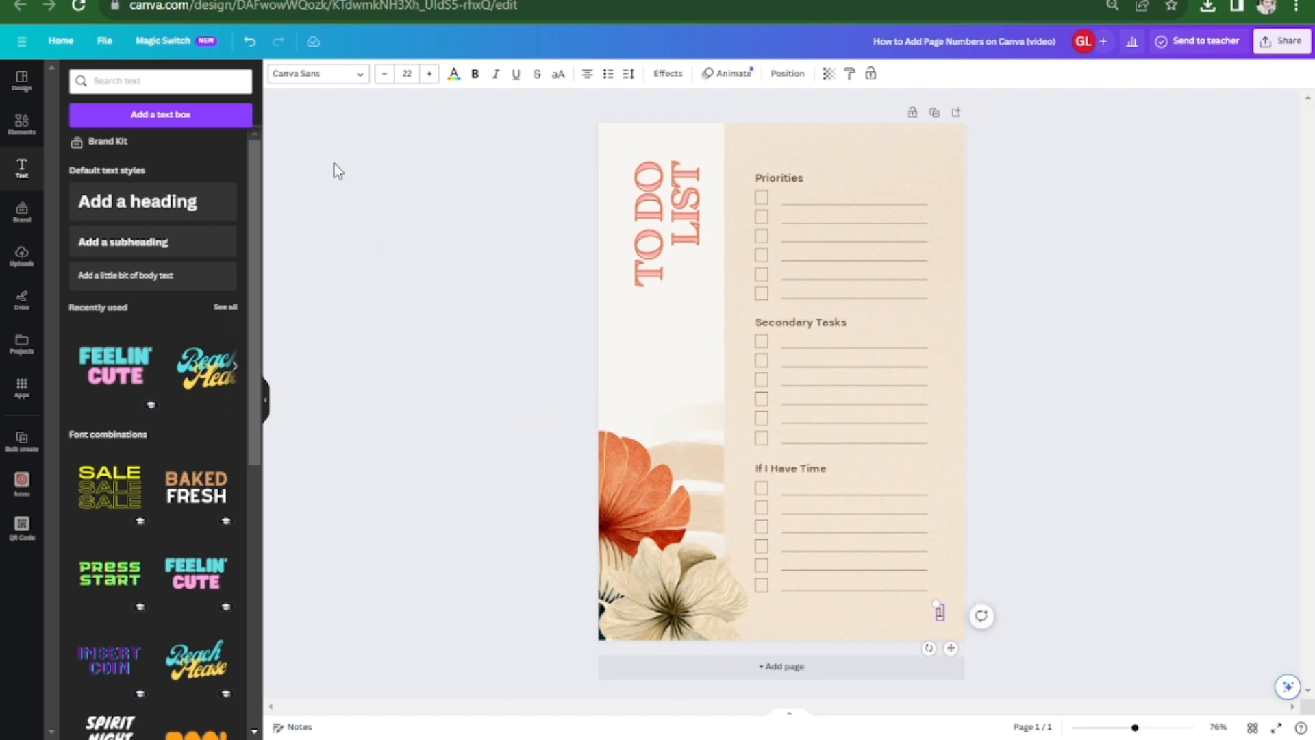
# Step: Set the corner text to the number 1 in the DM Sans font
pyautogui.click(313, 74)
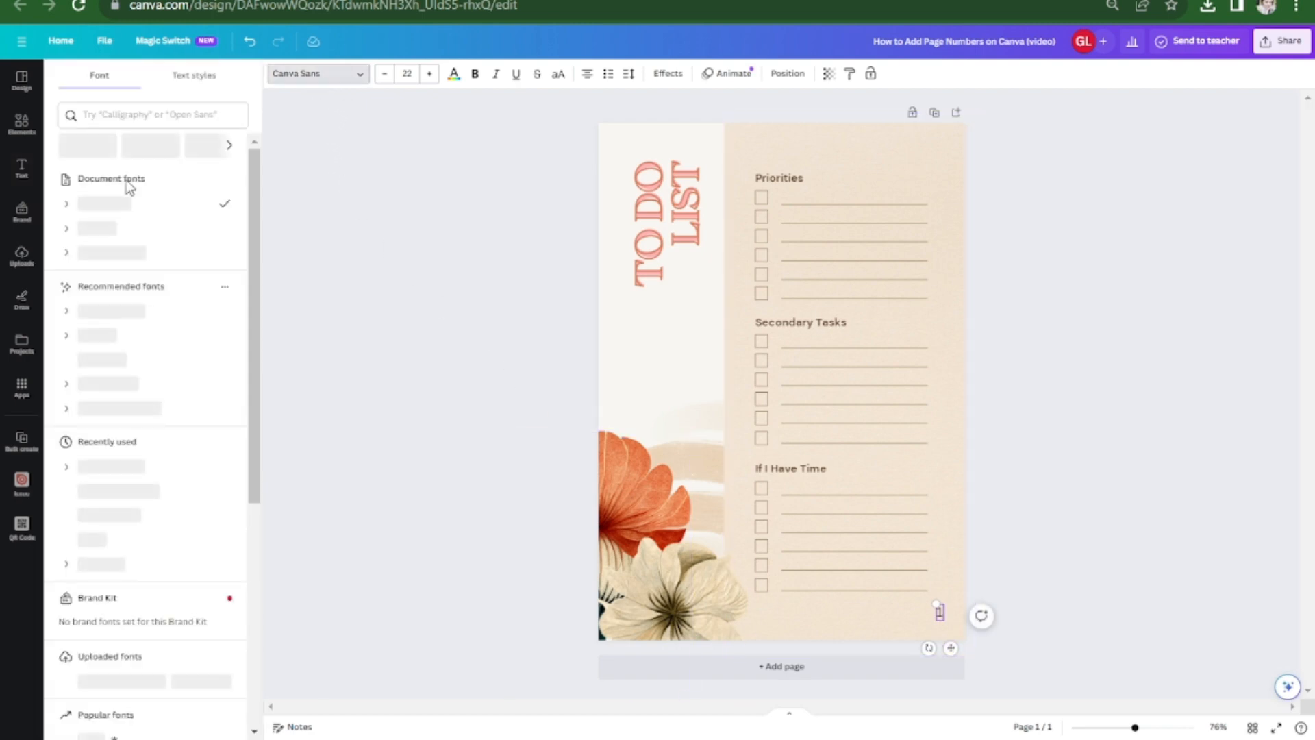
pyautogui.click(96, 227)
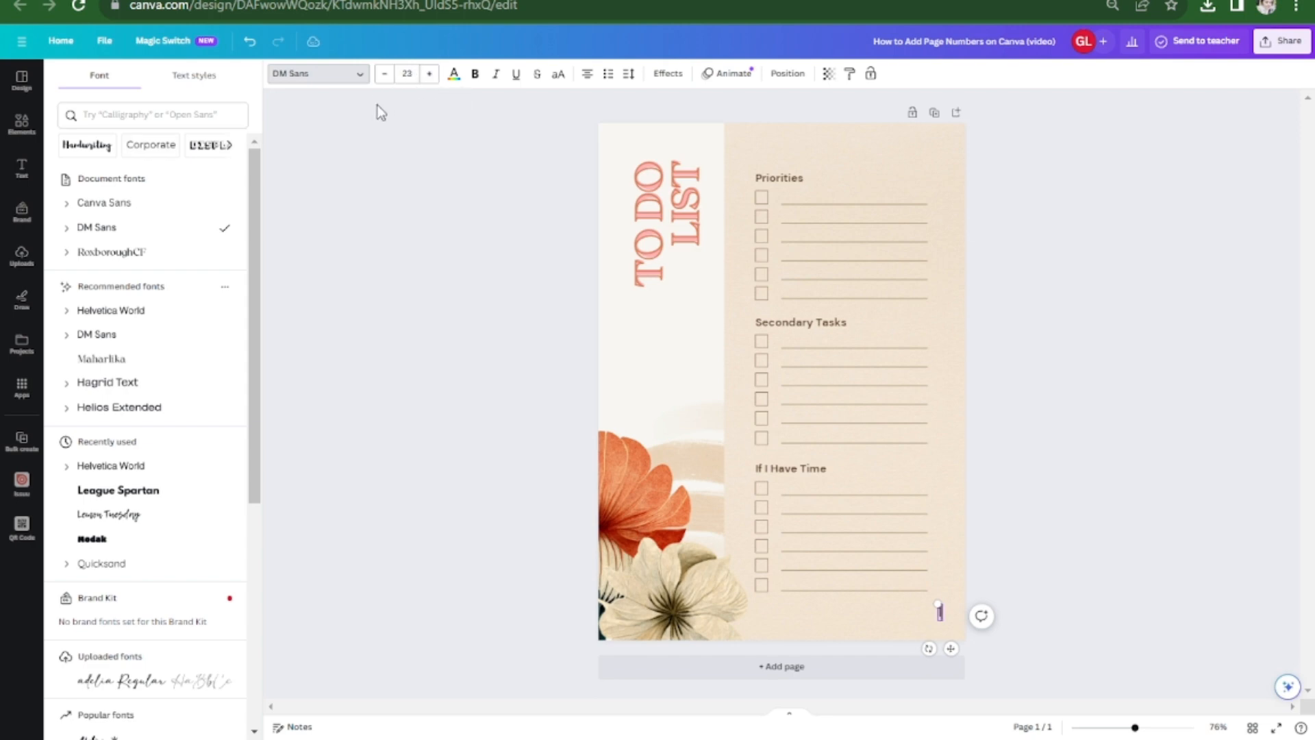
pyautogui.click(453, 74)
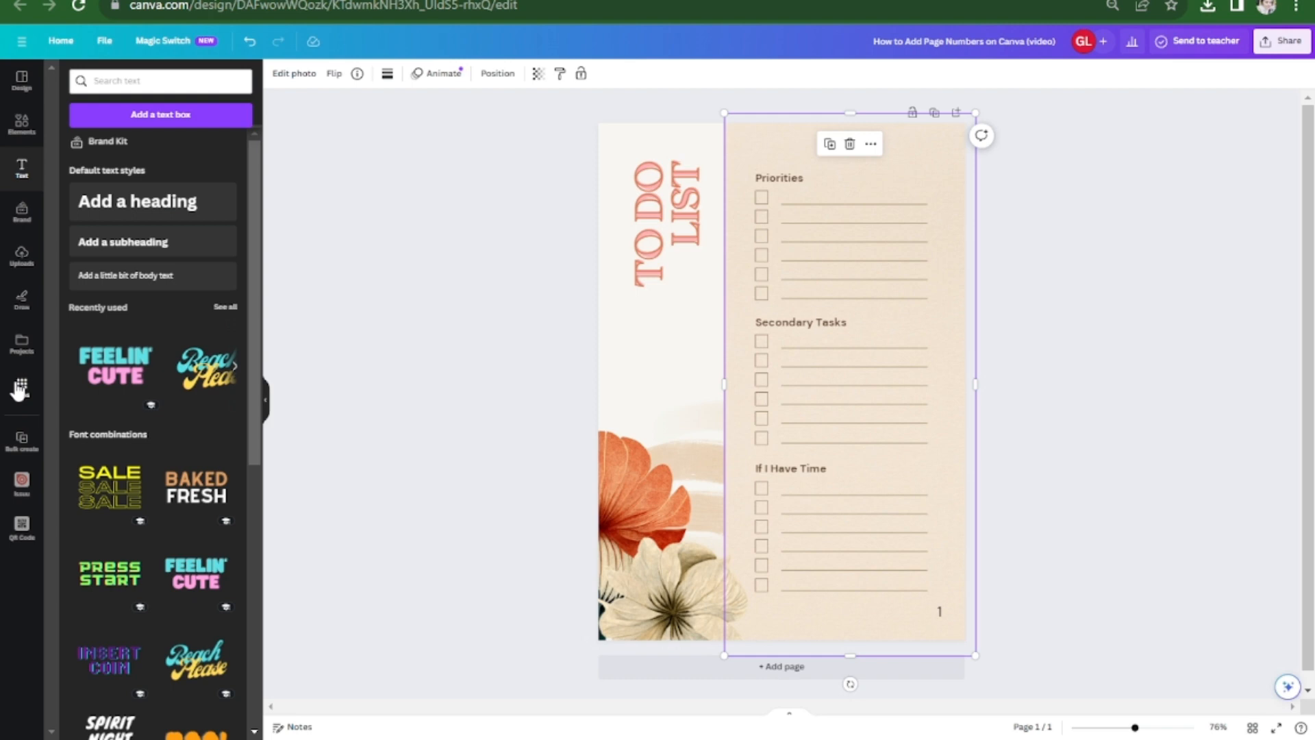
# Step: Start Bulk create from Apps and choose to enter the data manually
pyautogui.click(20, 388)
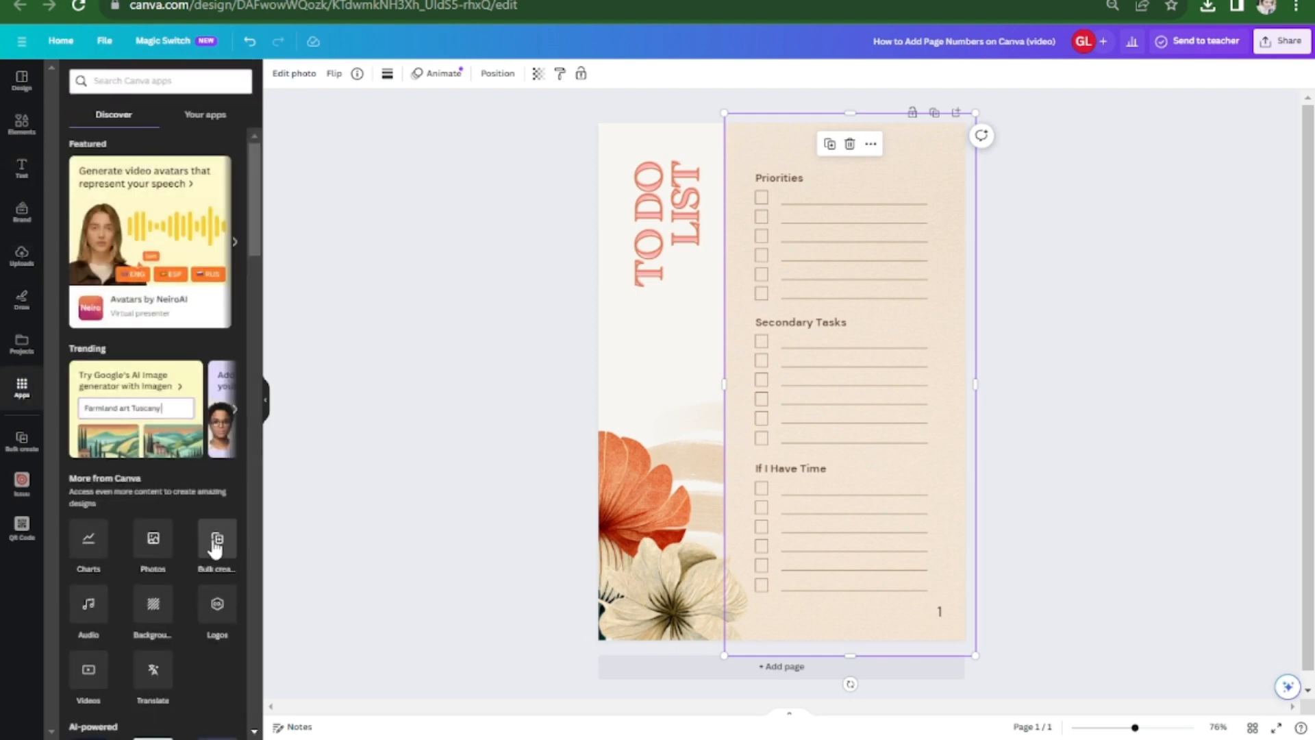
pyautogui.click(217, 542)
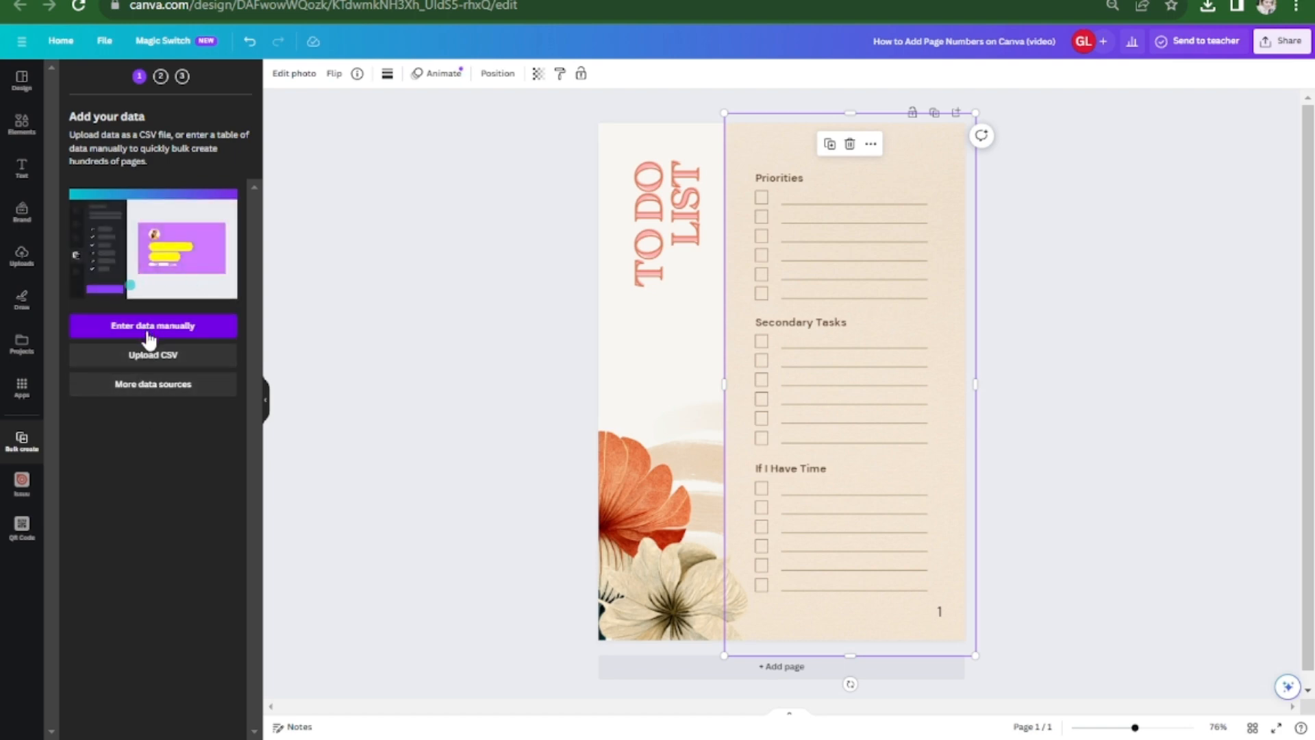
pyautogui.click(152, 326)
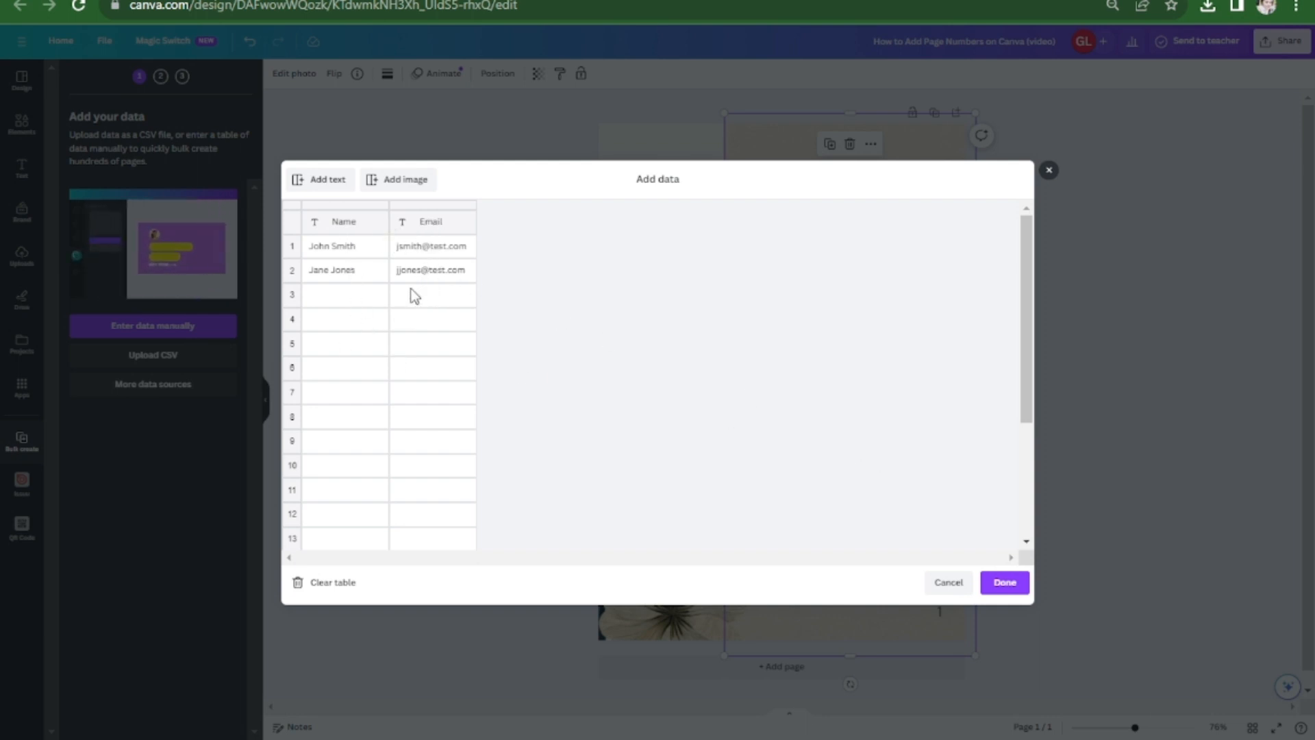
# Step: Remove the Email column and rename the remaining header to Page
pyautogui.click(432, 220)
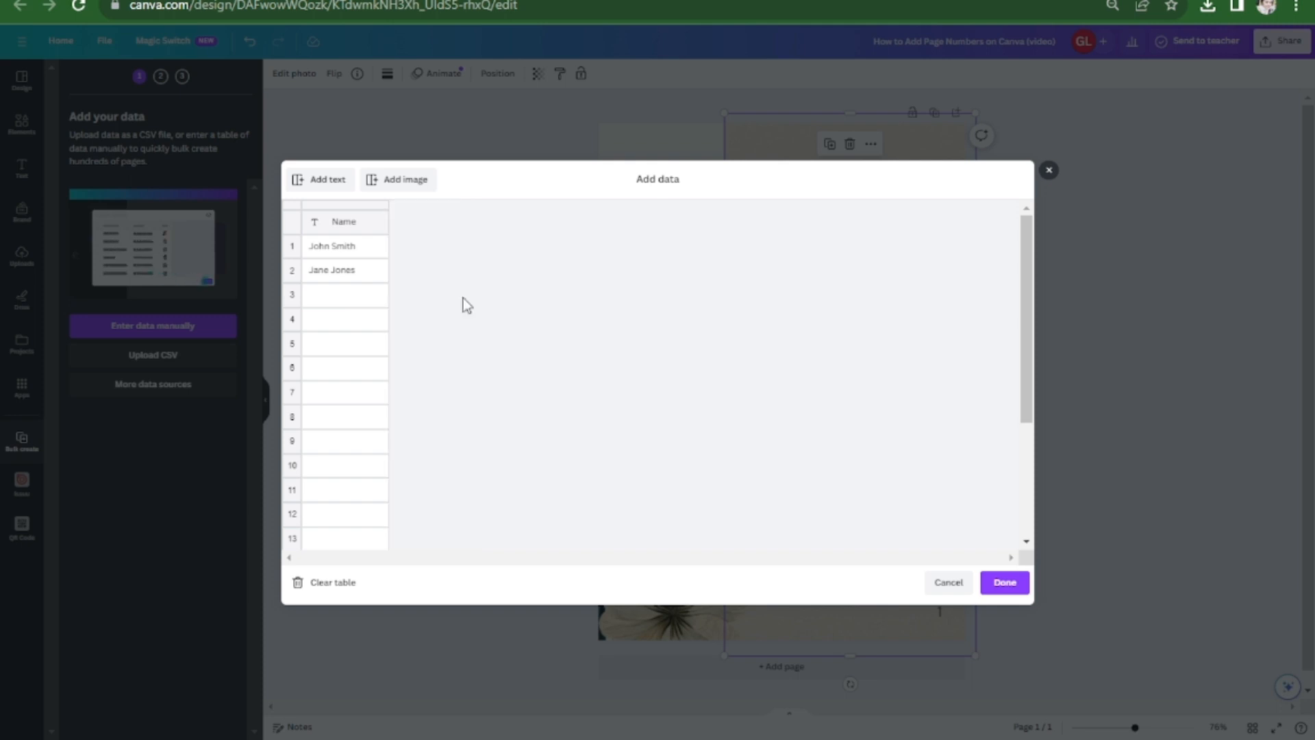
pyautogui.click(344, 245)
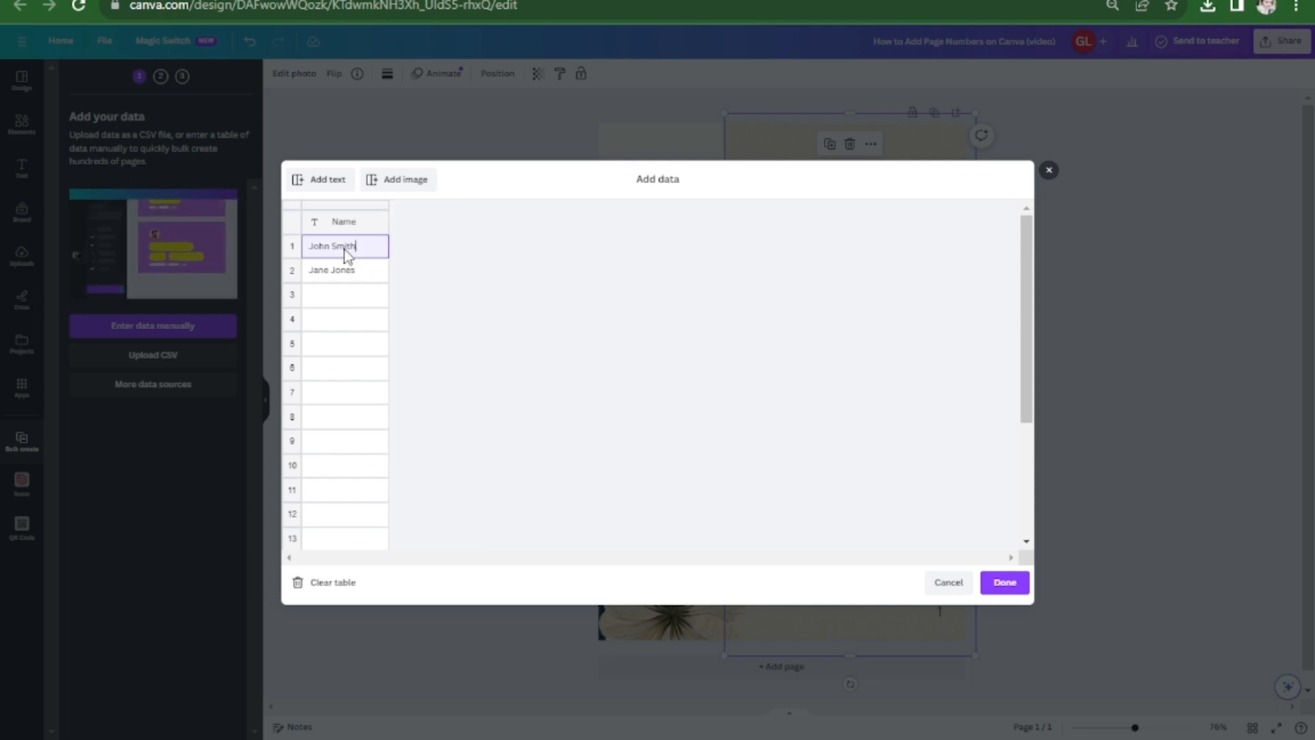
pyautogui.click(344, 222)
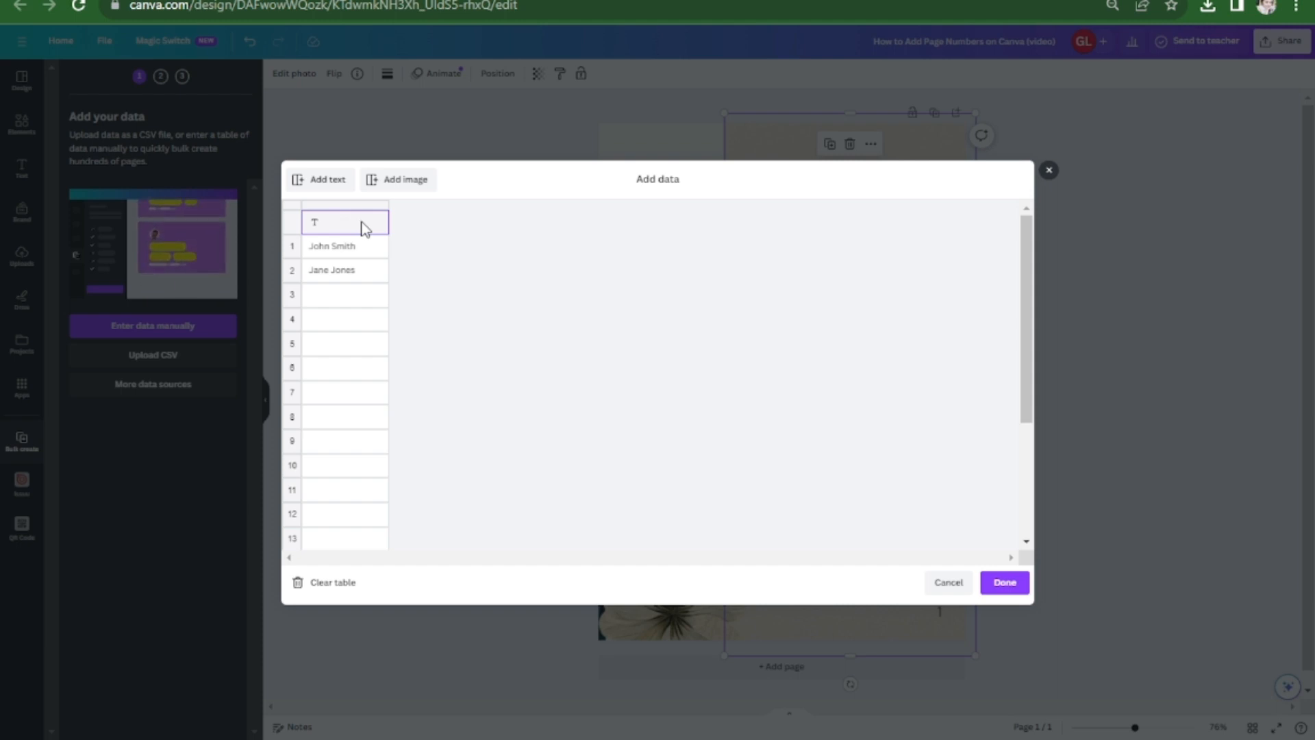
pyautogui.write('Page')
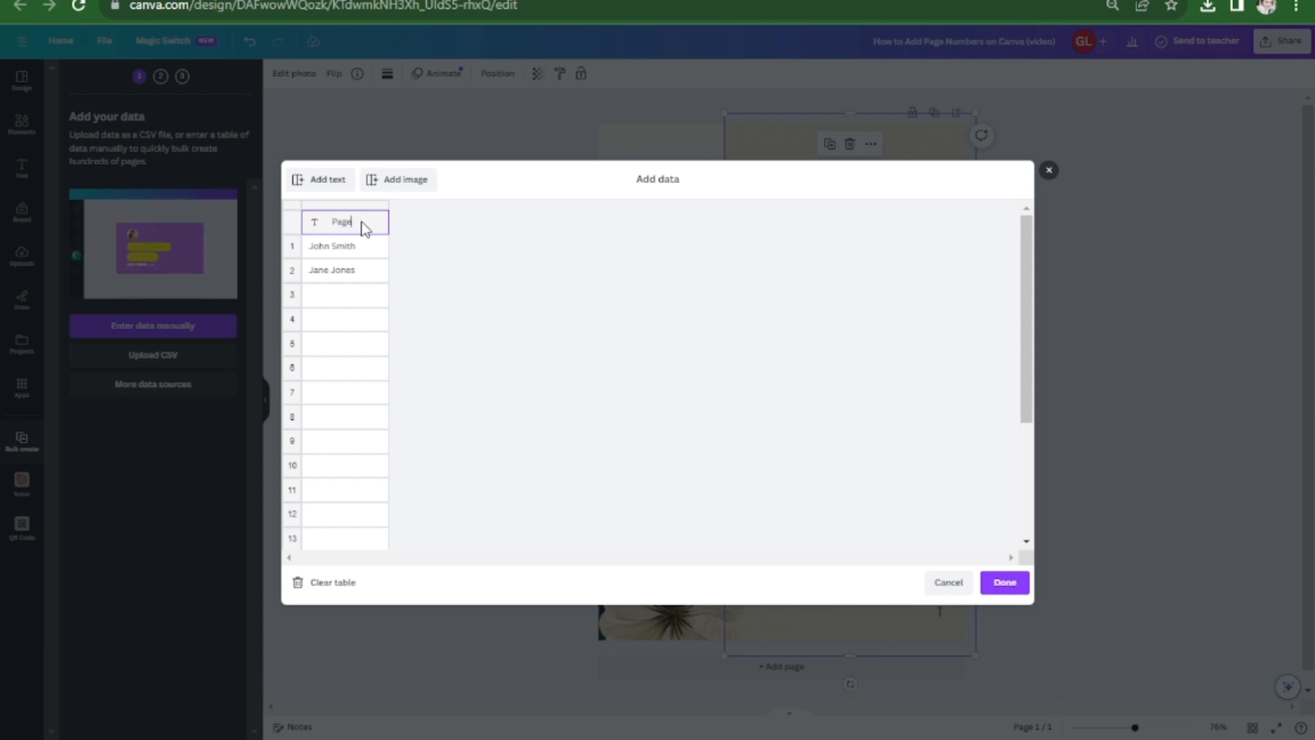
# Step: Fill the Page rows with the numbers 1 to 5 and confirm with Done
pyautogui.click(345, 245)
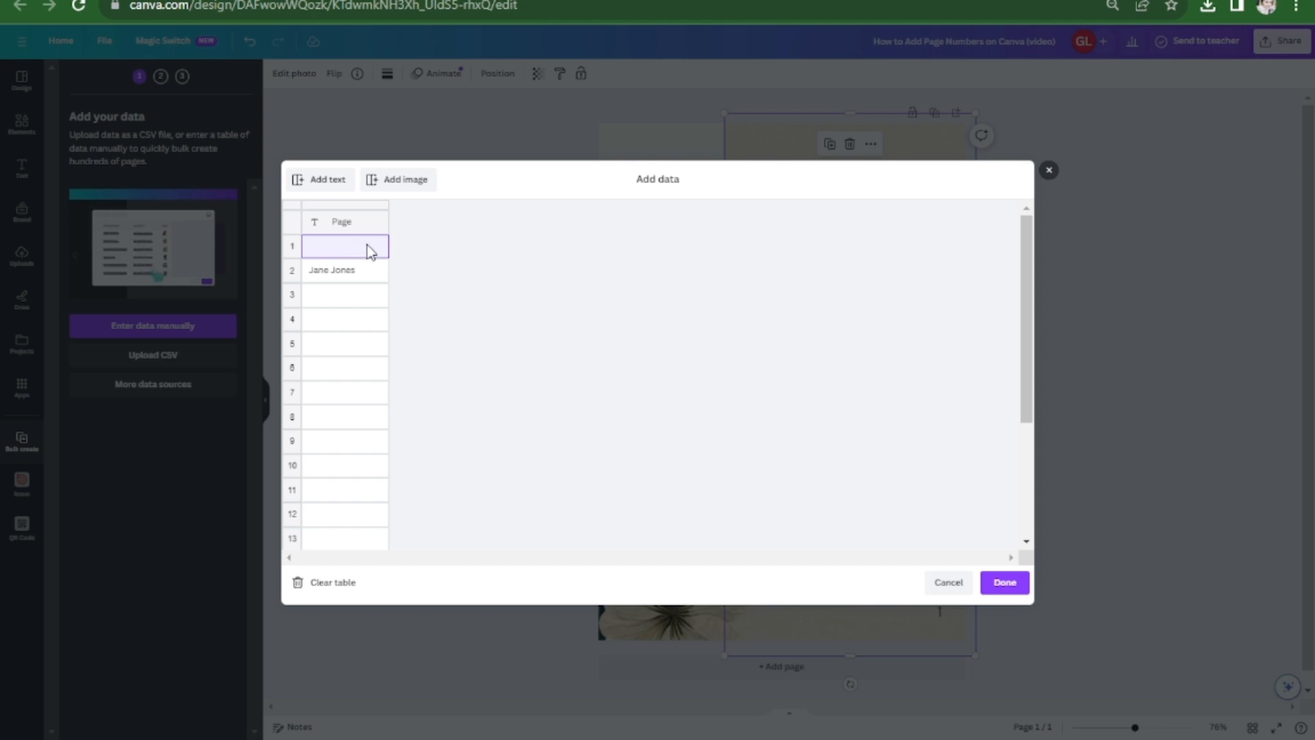
pyautogui.write('1')
pyautogui.click(345, 269)
pyautogui.write('2')
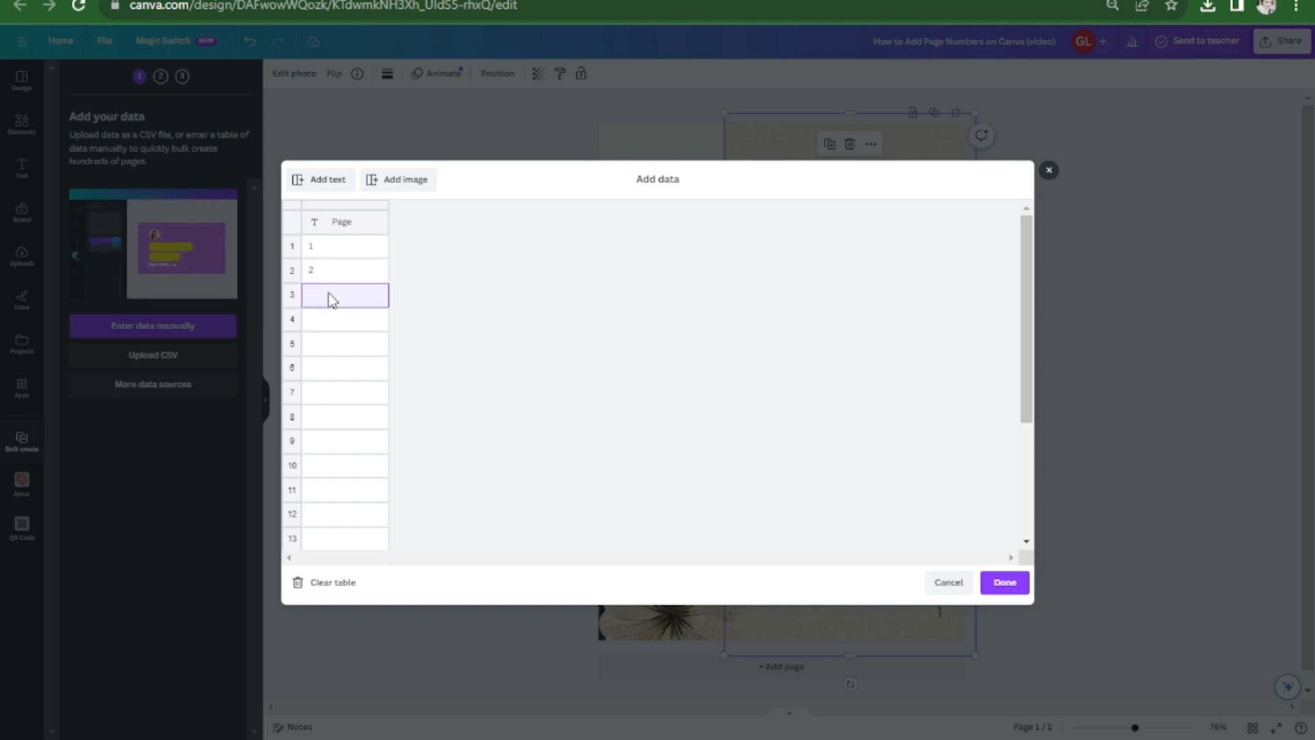
pyautogui.write('3')
pyautogui.click(345, 319)
pyautogui.write('4')
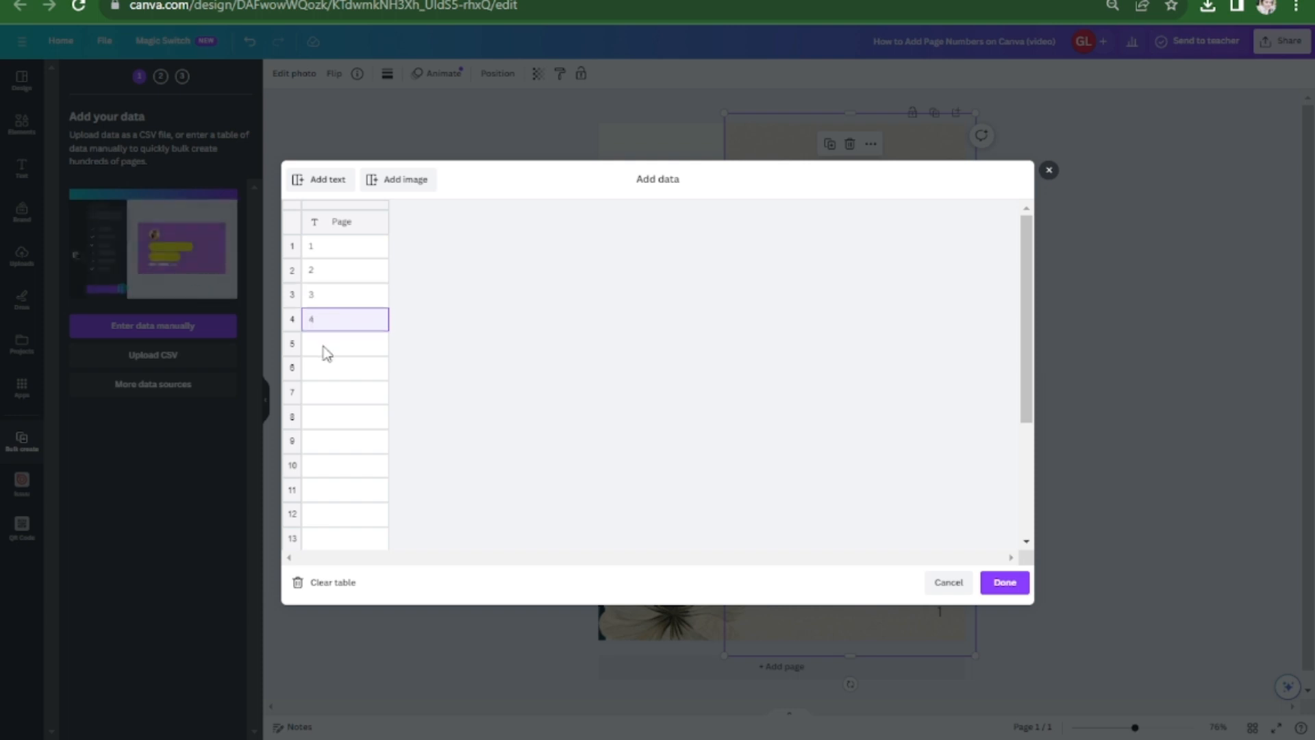
pyautogui.write('5')
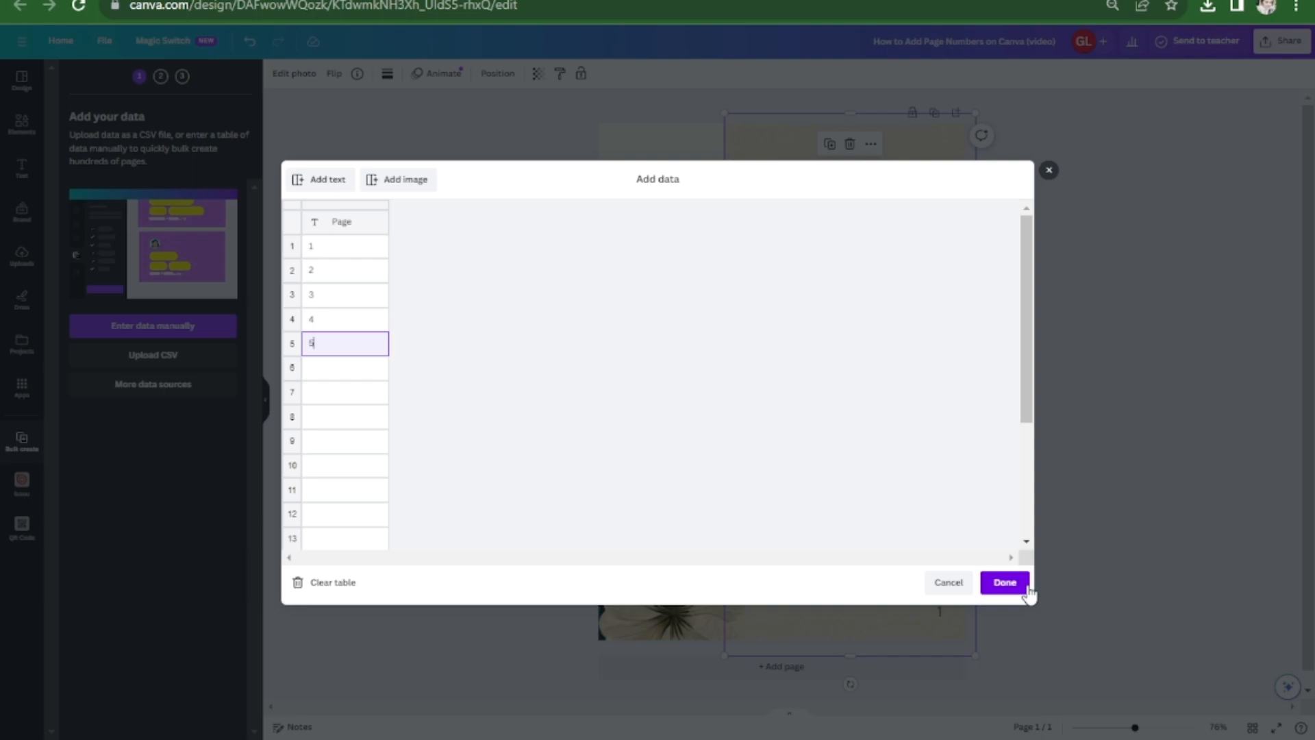
pyautogui.click(1002, 582)
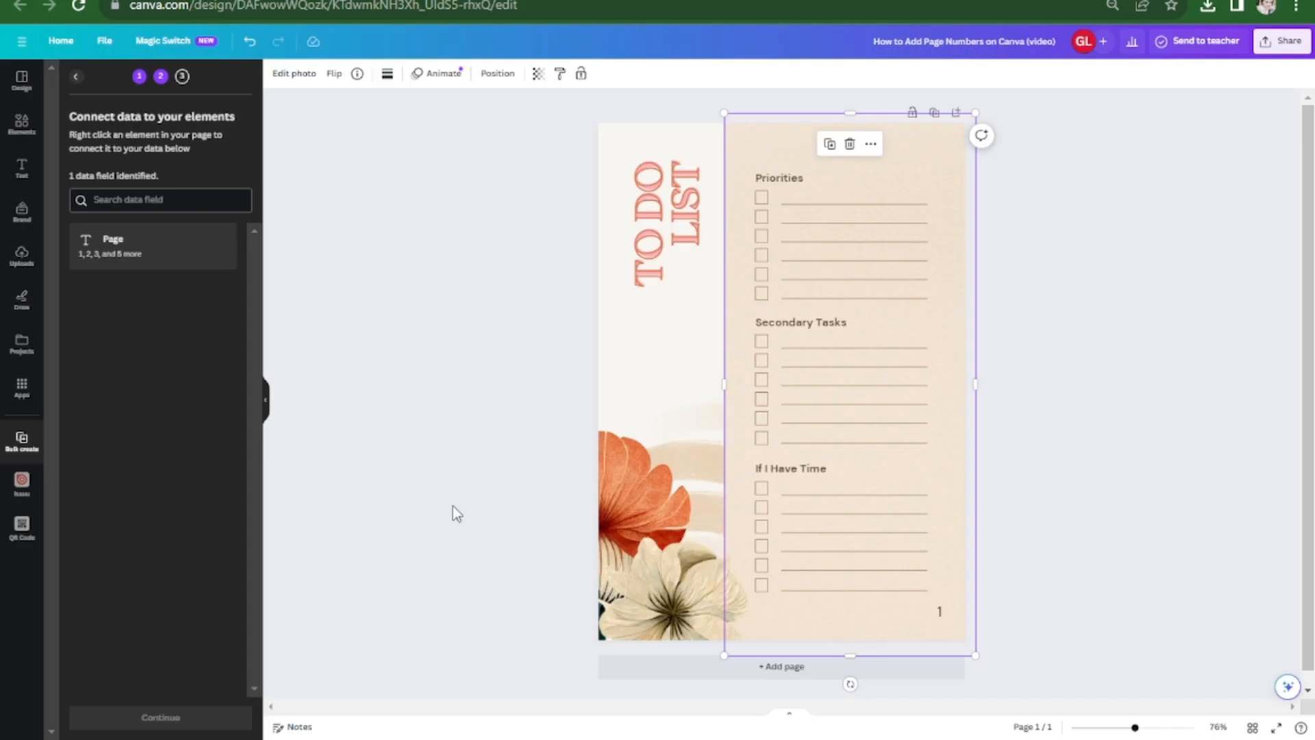
pyautogui.moveTo(537, 374)
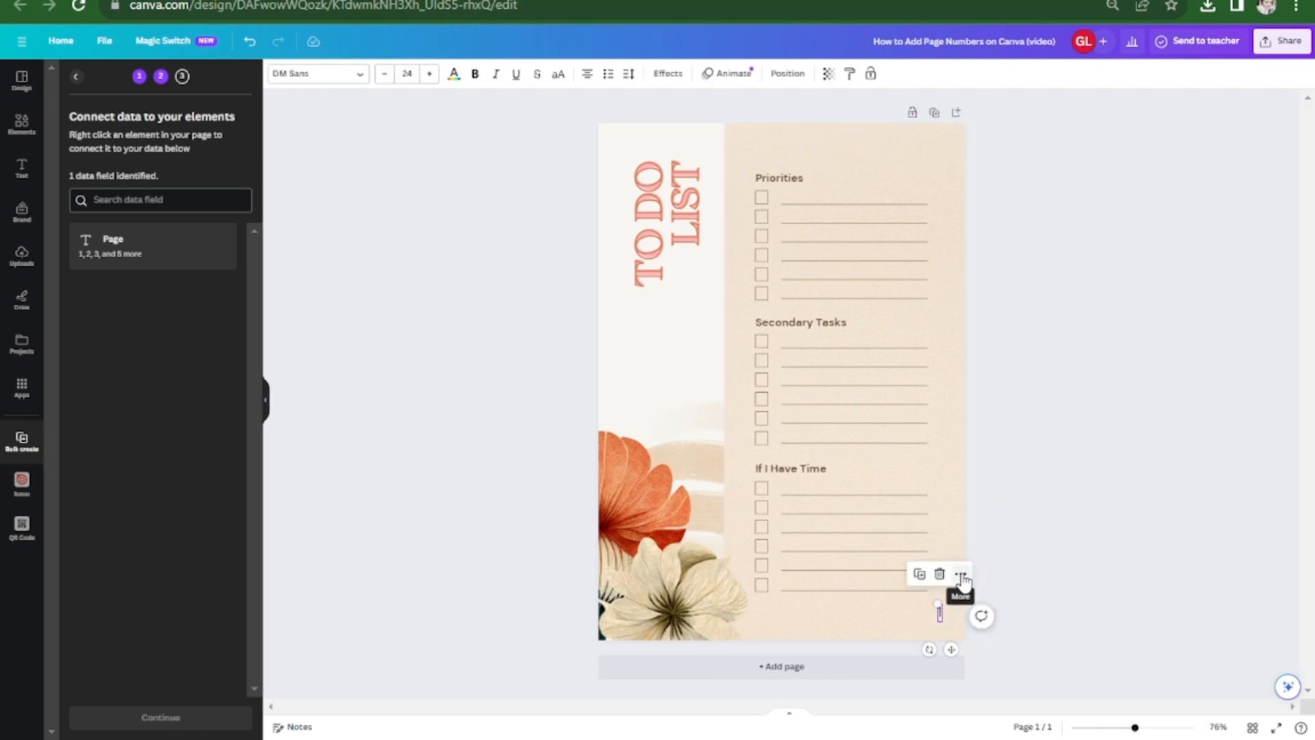
# Step: Connect the number text to the Page data field via Connect data
pyautogui.click(959, 574)
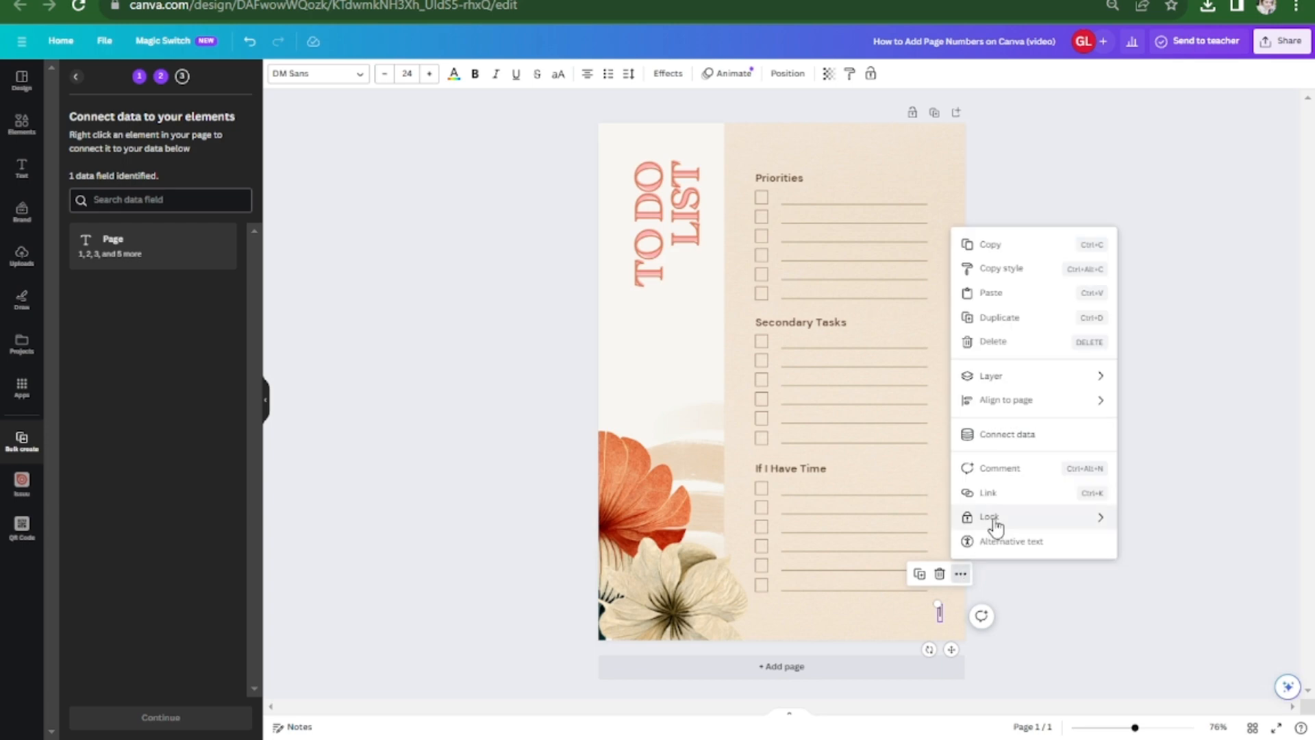
pyautogui.click(1006, 435)
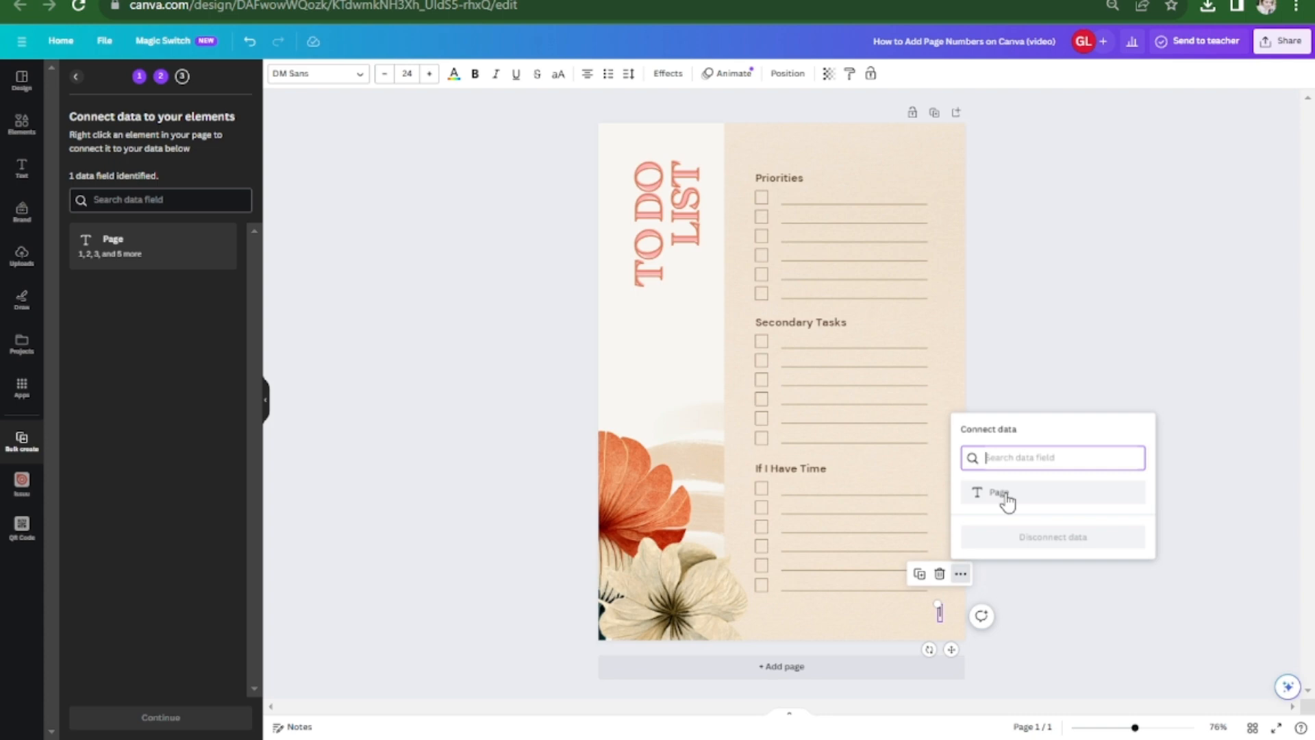
pyautogui.click(1000, 492)
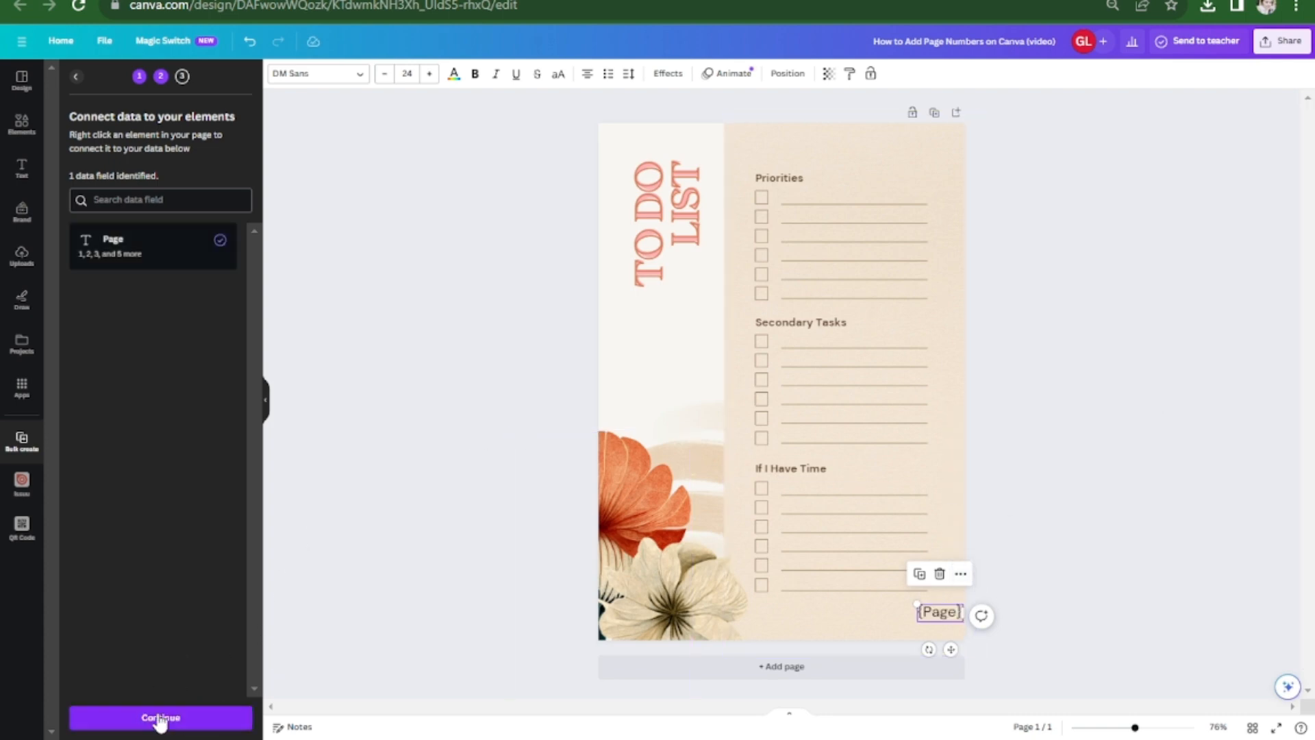
# Step: Continue with all five rows selected and generate the 5 numbered pages
pyautogui.click(159, 717)
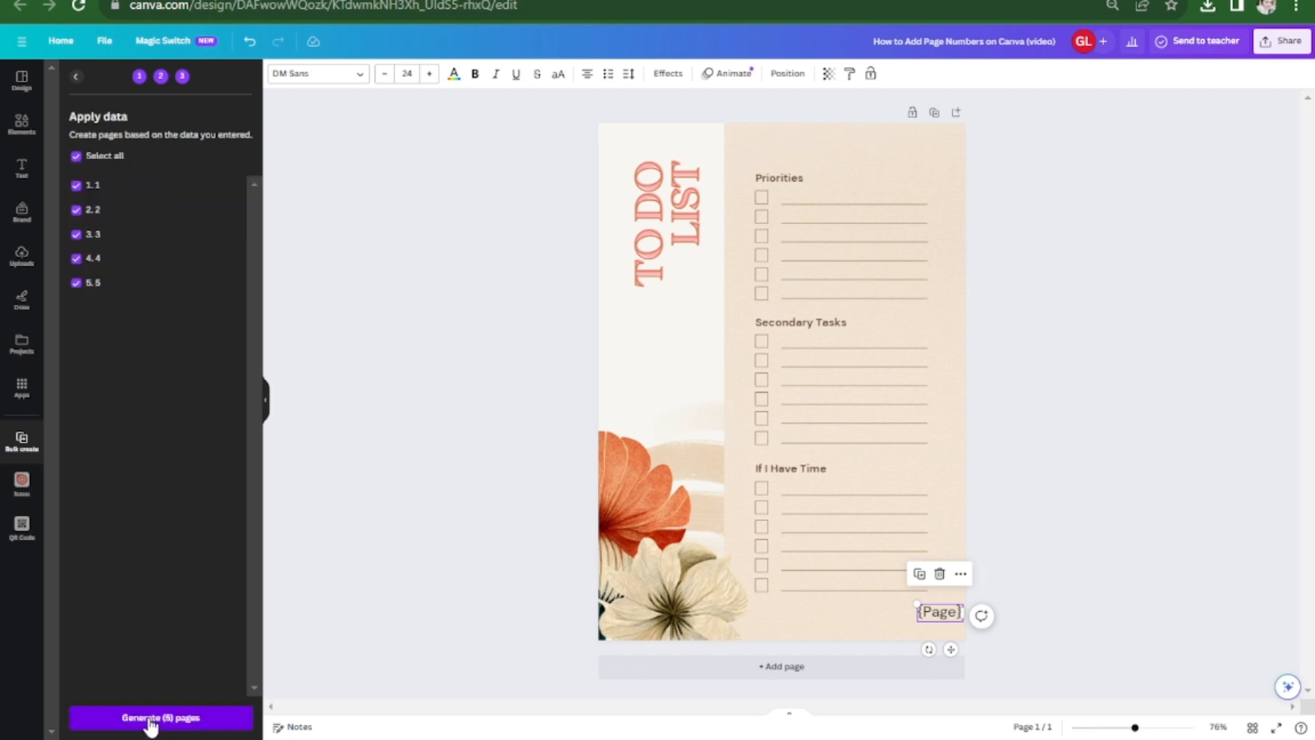
pyautogui.click(160, 716)
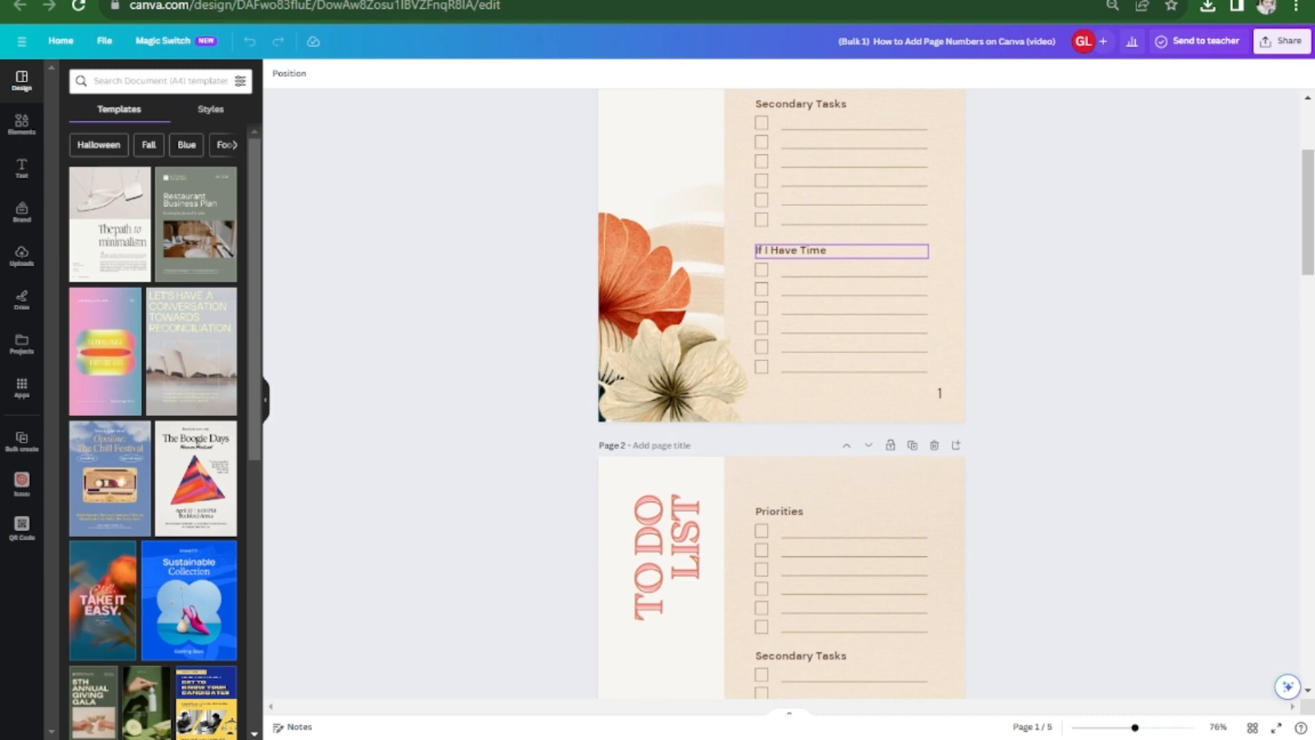
pyautogui.scroll(-3)
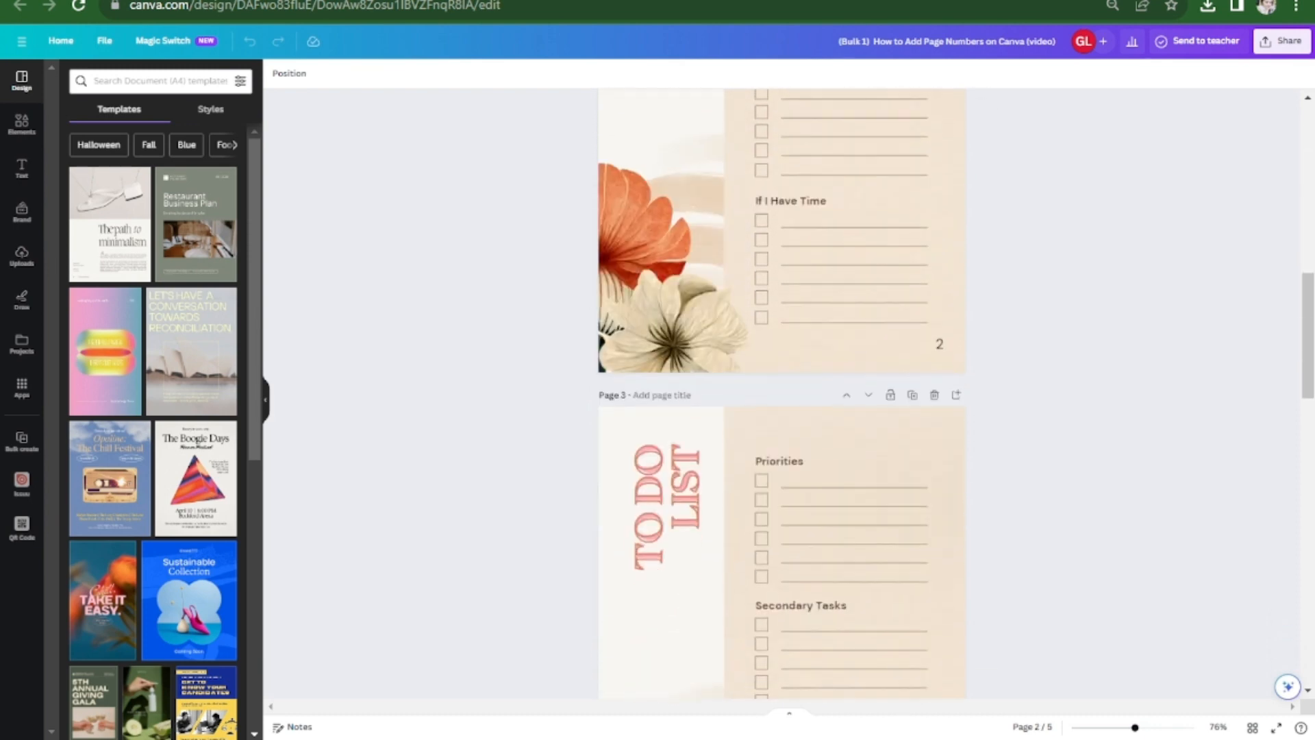
pyautogui.scroll(-3)
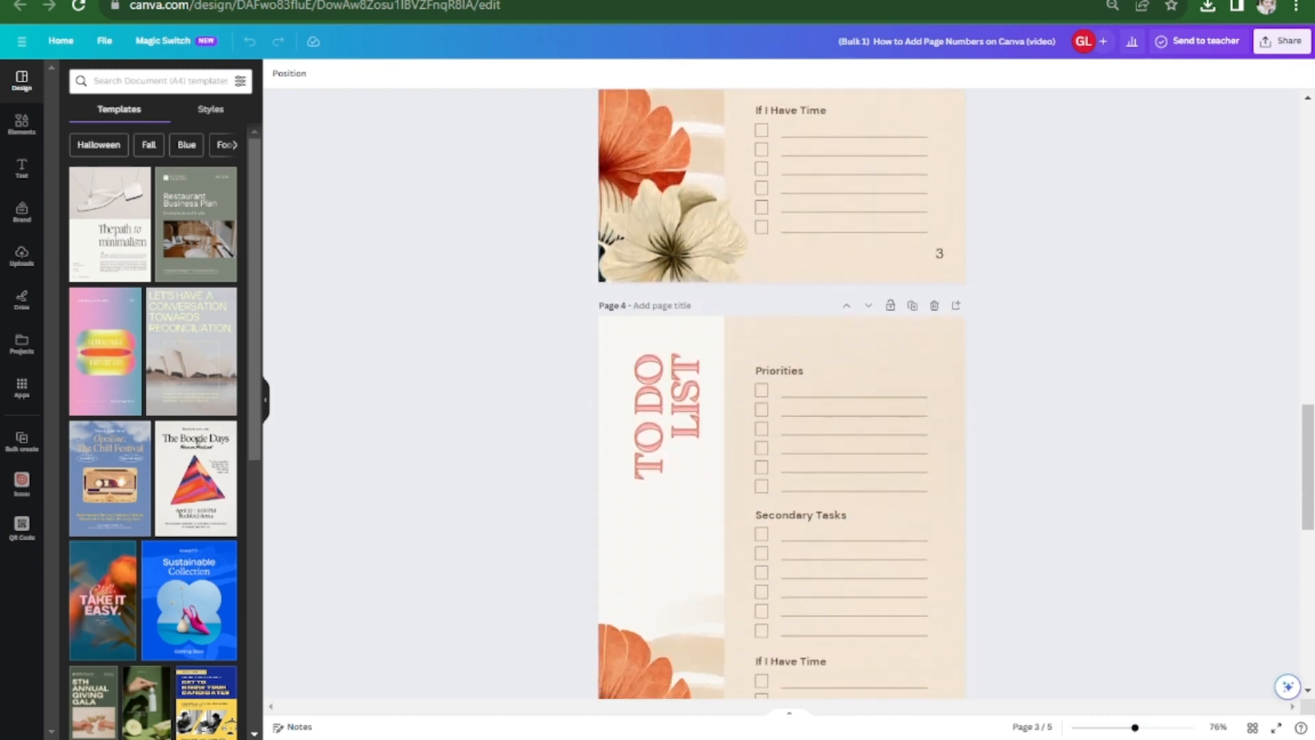